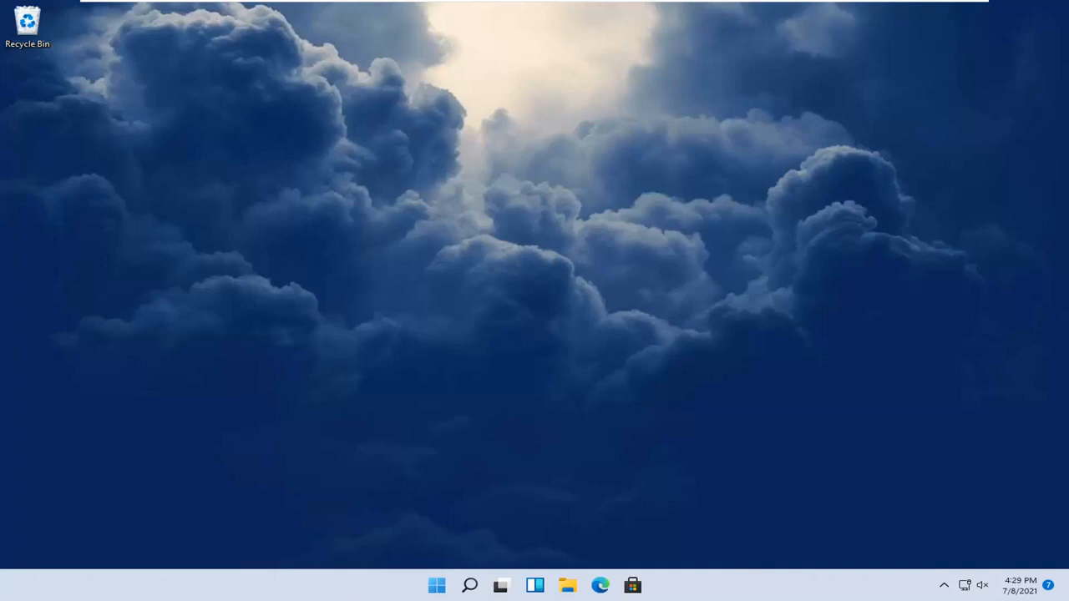
mouse_move(464, 572)
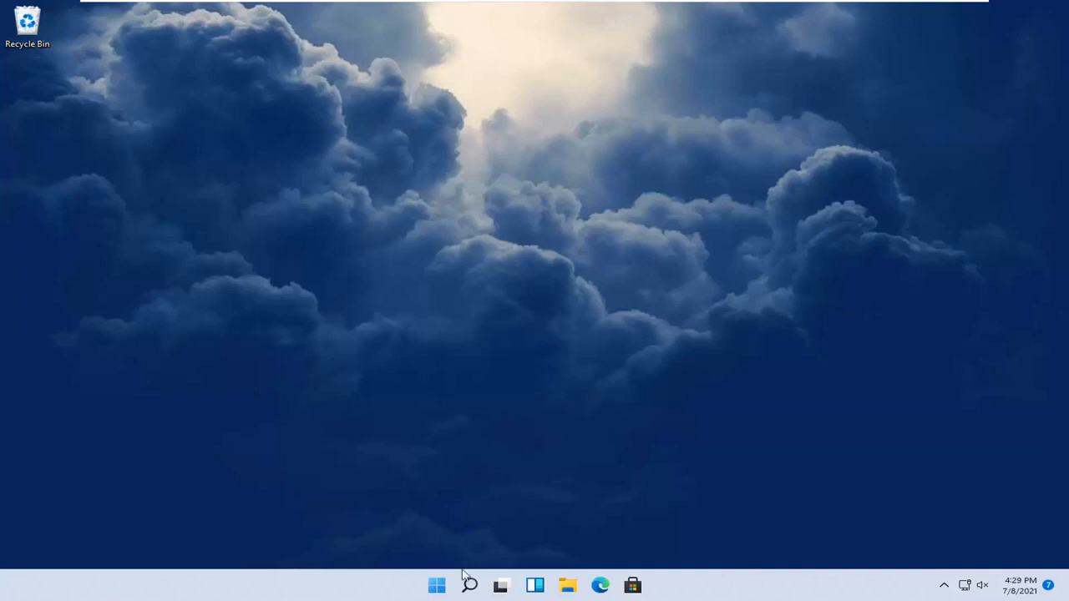
Launch Settings from the Start button's quick-link menu.
right_click(436, 584)
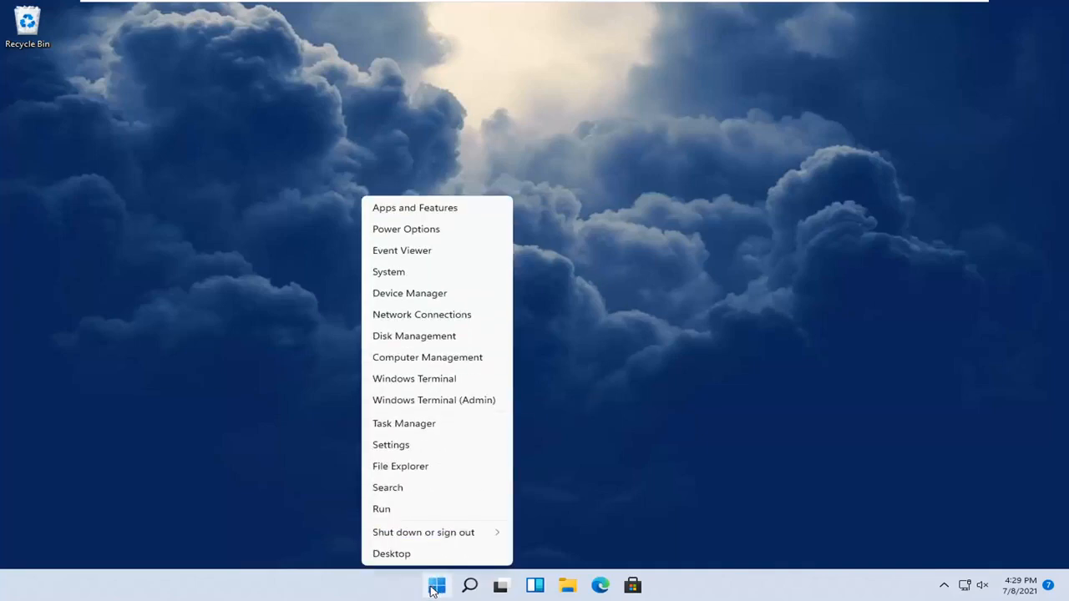
left_click(391, 444)
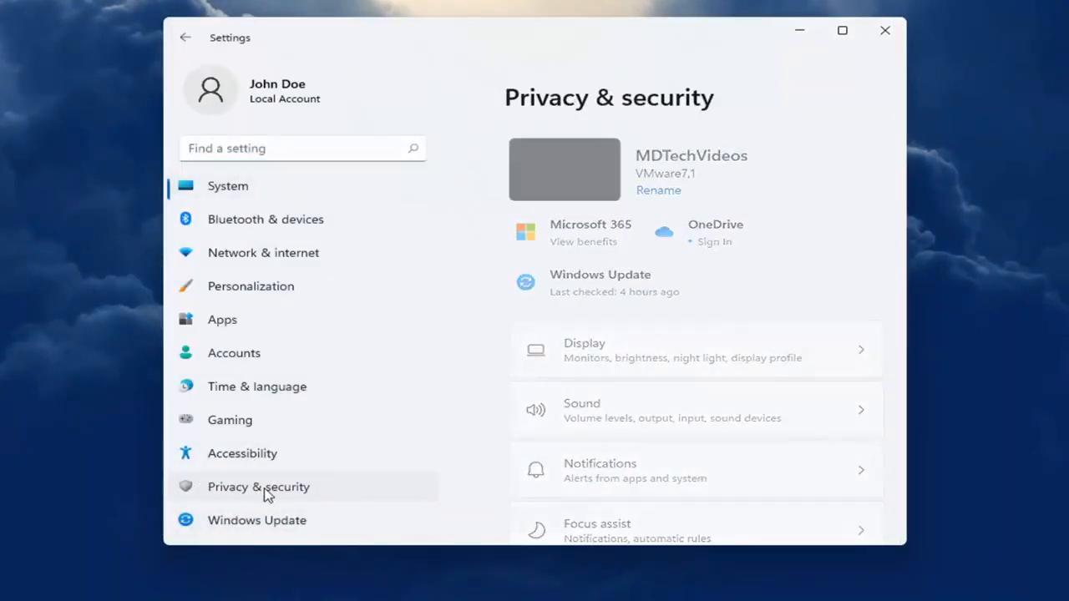
scroll("down", 3)
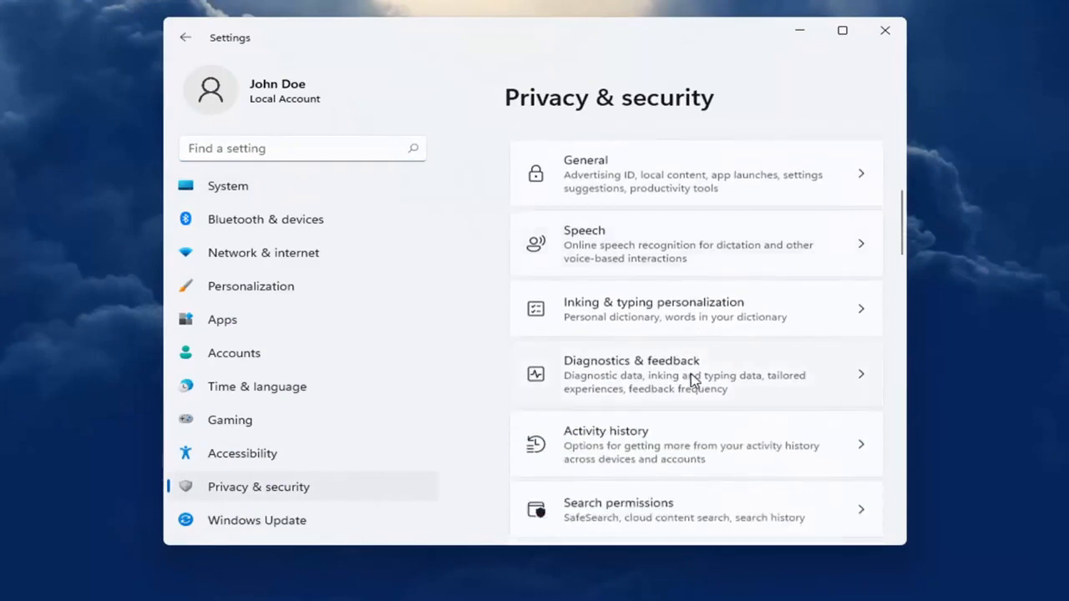
scroll("down", 3)
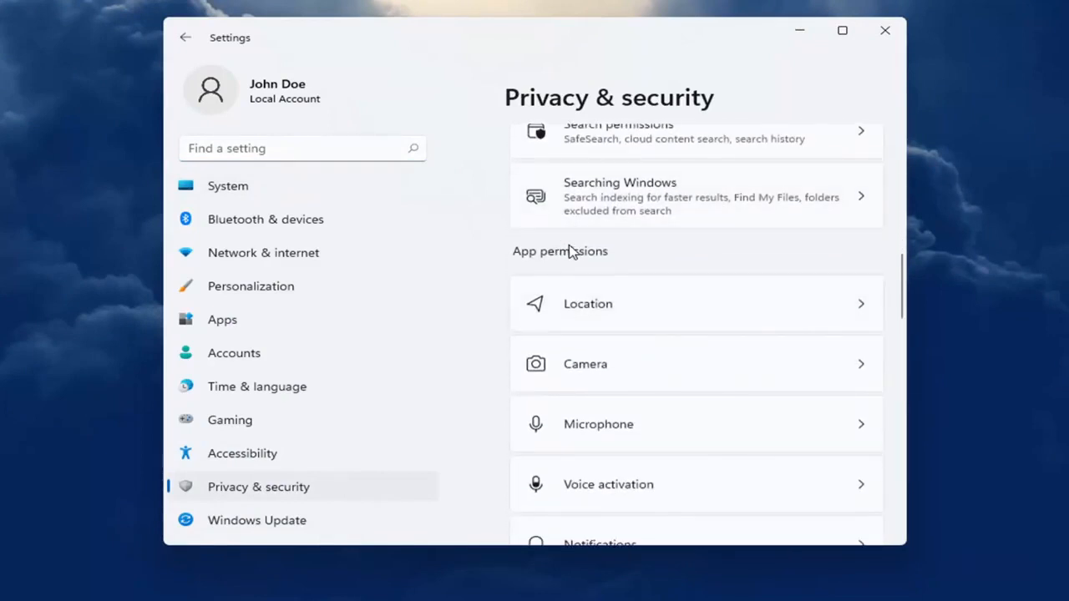
scroll("down", 3)
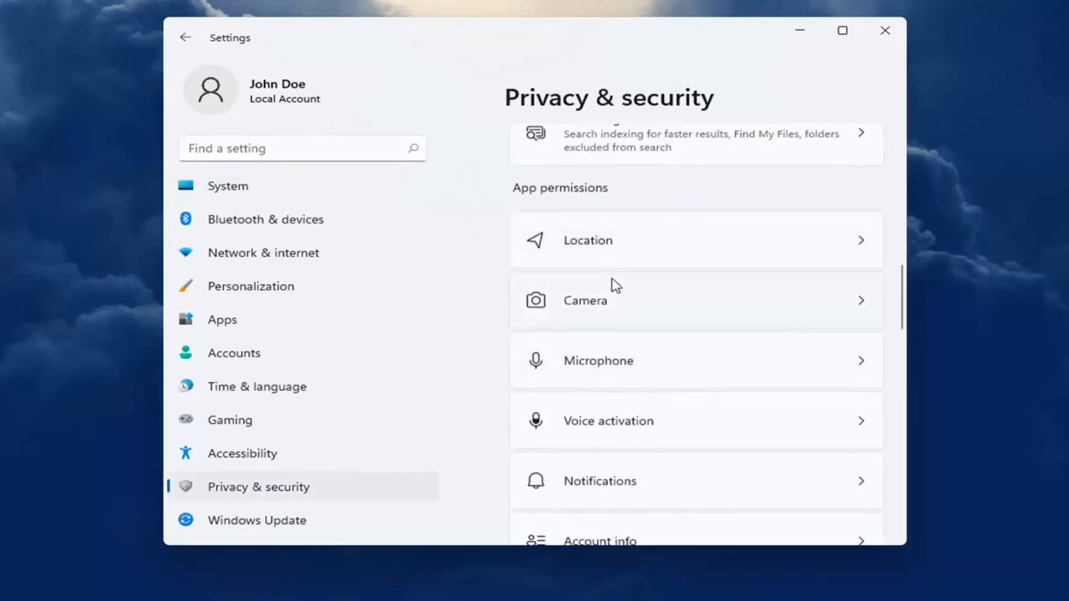
mouse_move(598, 324)
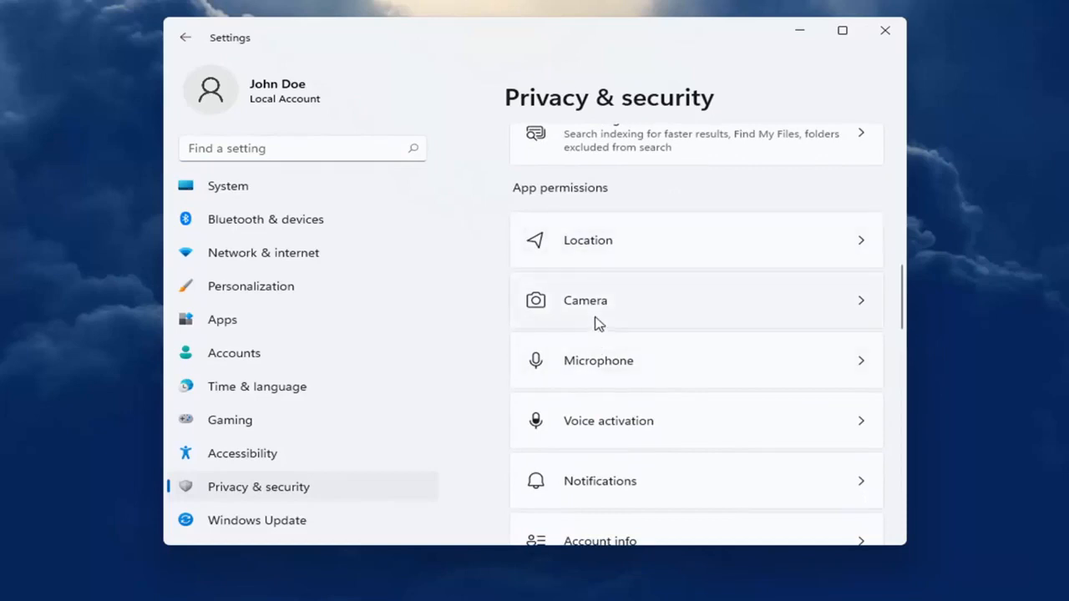
mouse_move(615, 344)
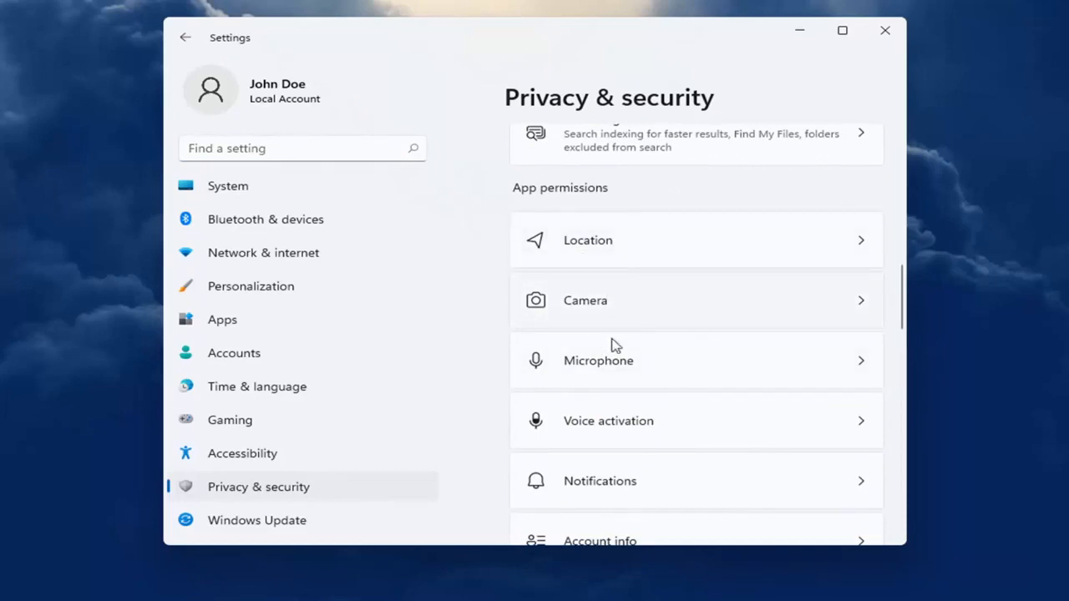
scroll("down", 3)
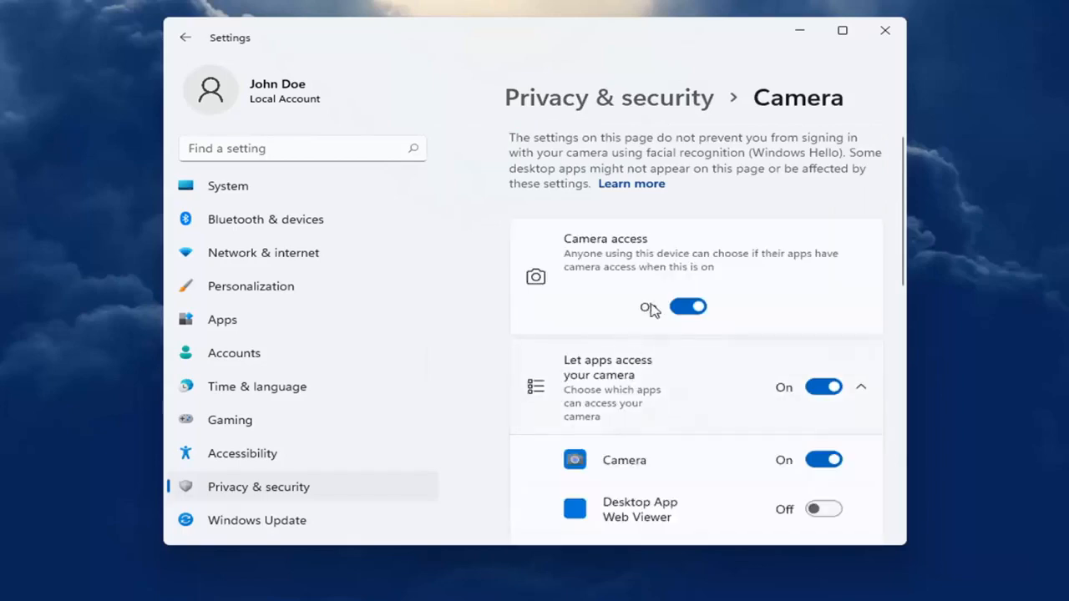
mouse_move(683, 337)
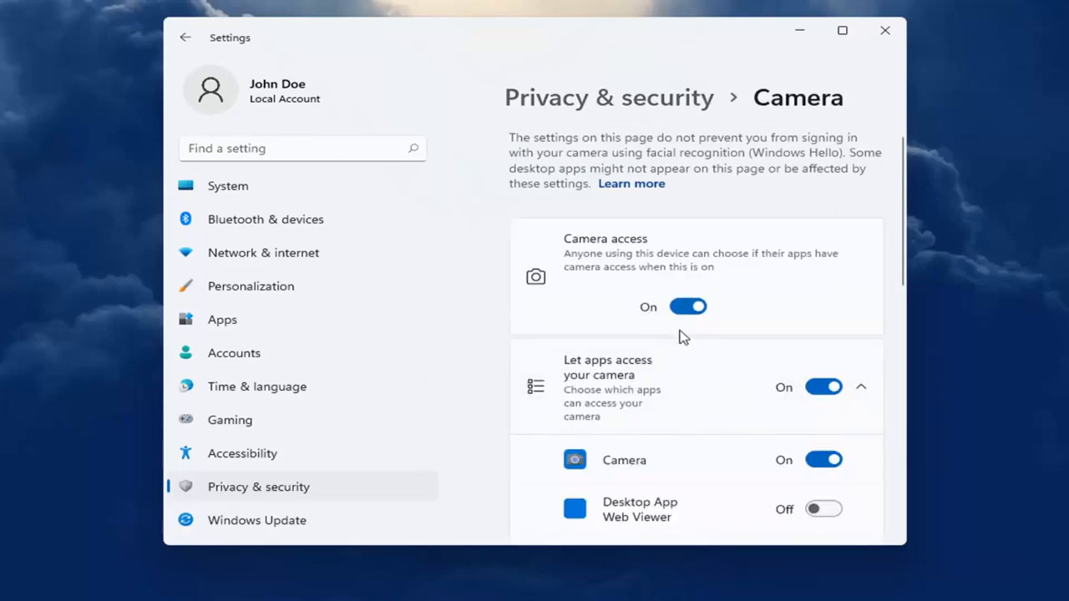
Scroll the Camera app list to confirm Skype's access is On, then go back.
scroll("down", 3)
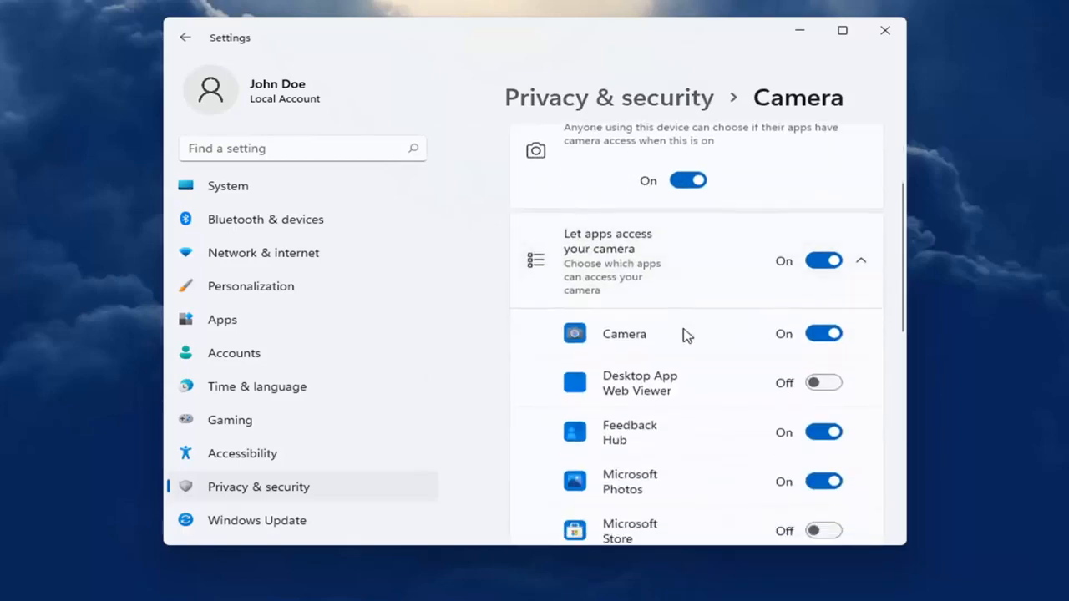
scroll("down", 3)
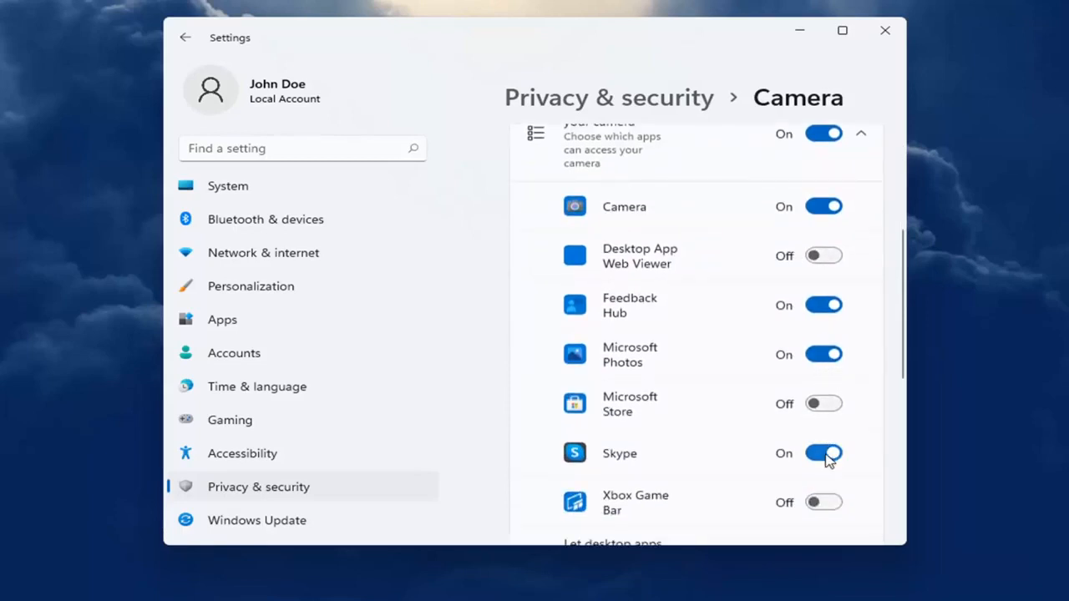
left_click(184, 38)
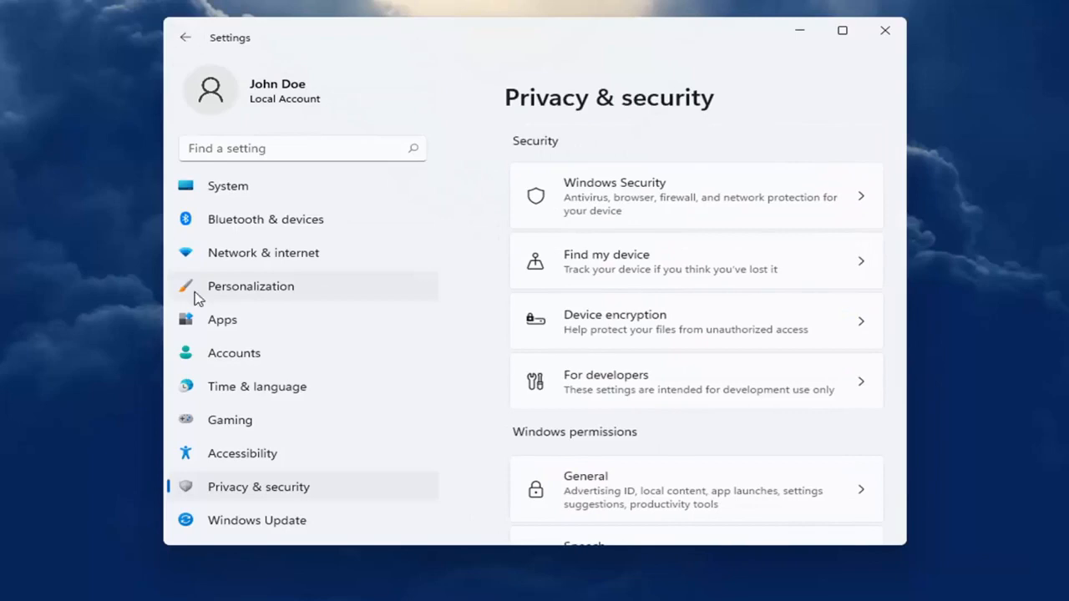
In Apps & features, search 'skype' and show Skype's Advanced options.
left_click(222, 321)
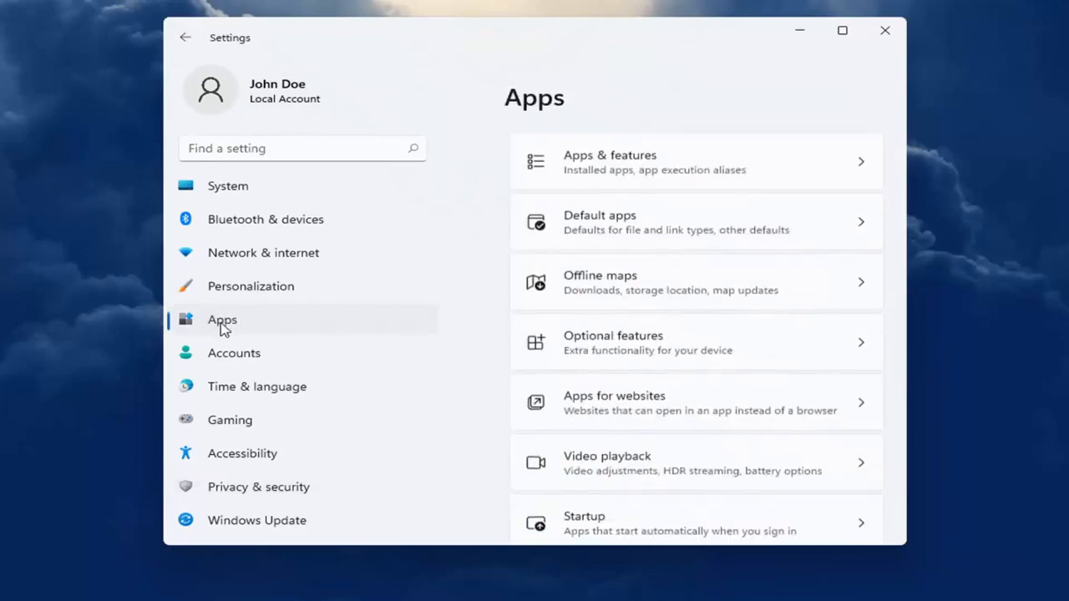
mouse_move(605, 170)
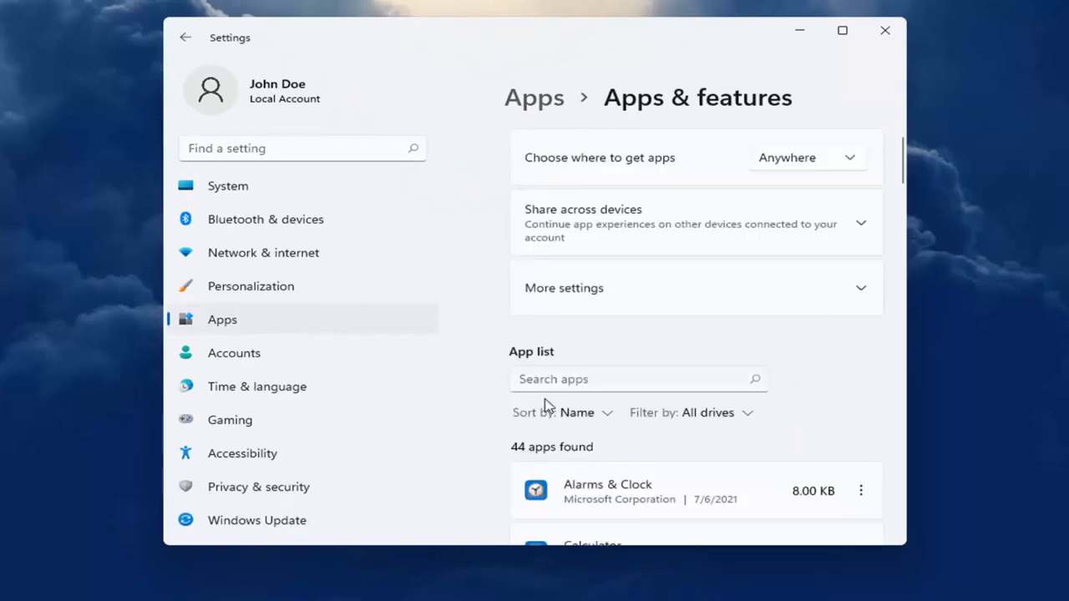
type("skype")
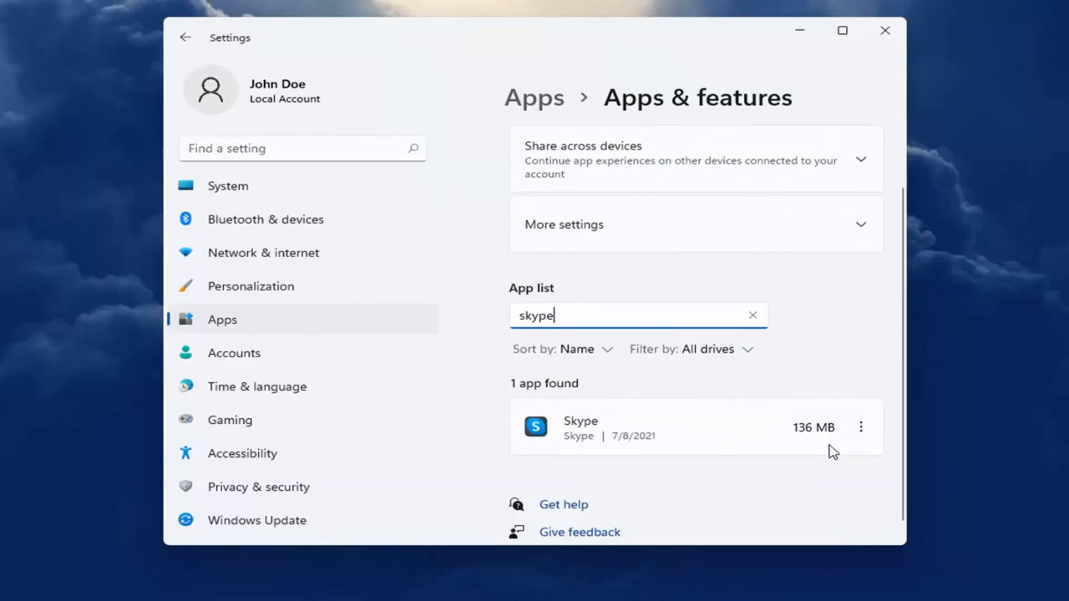
left_click(862, 427)
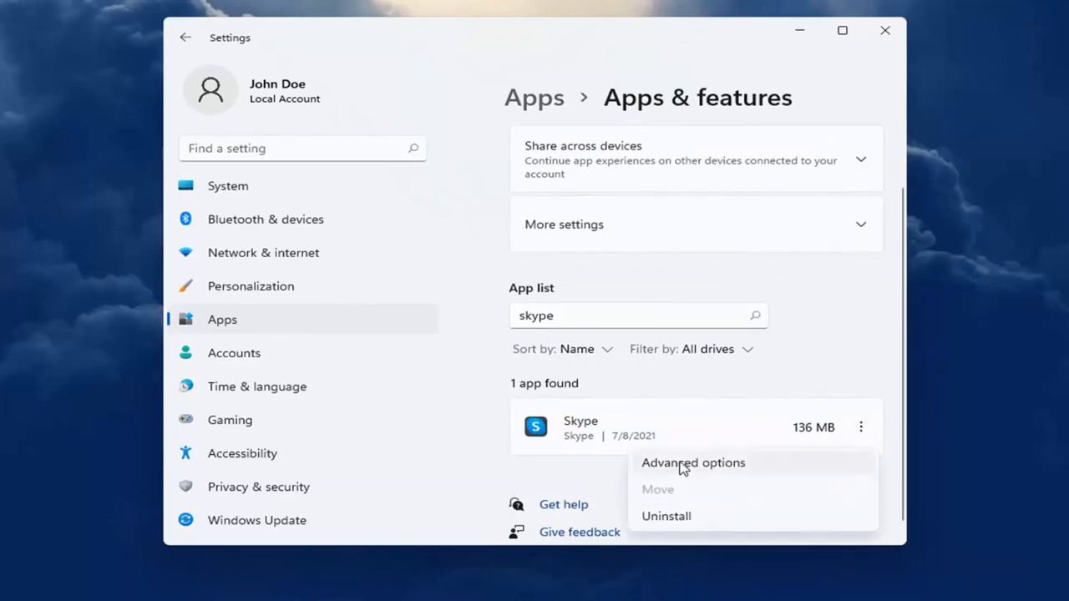
left_click(691, 462)
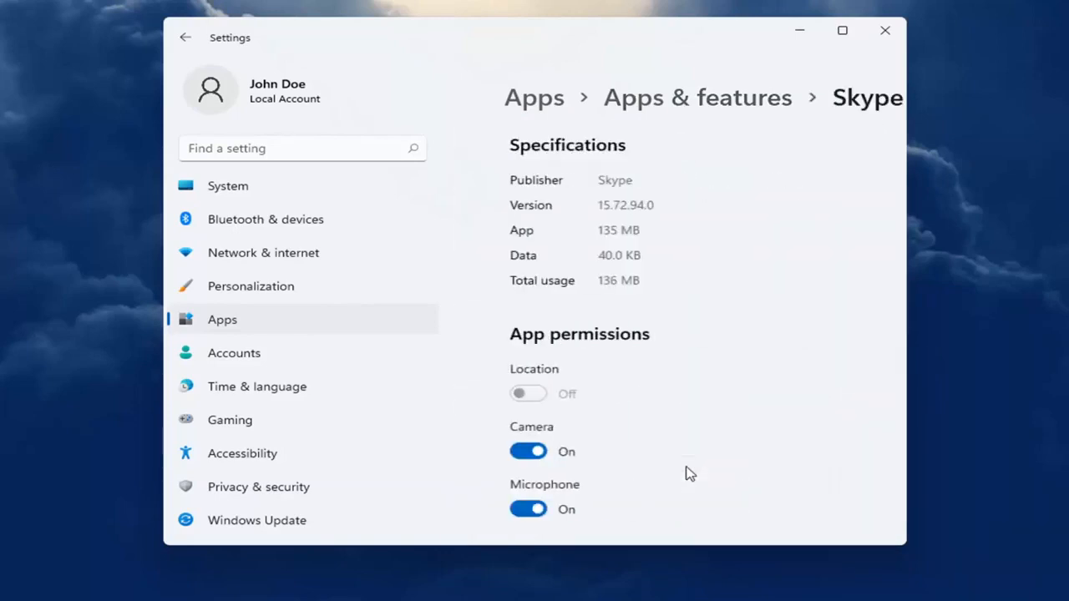
scroll("down", 3)
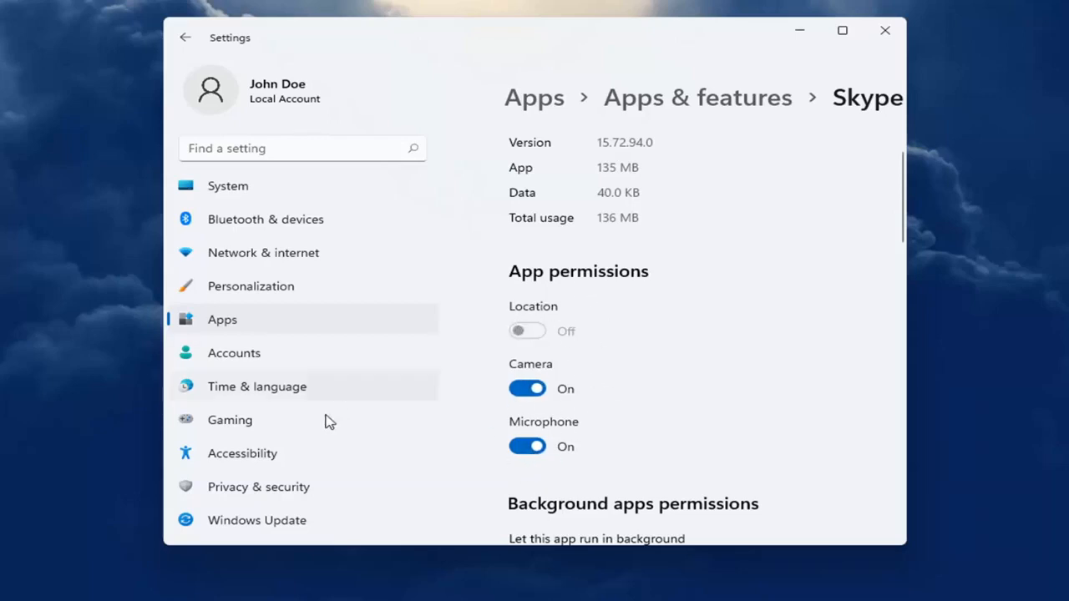
mouse_move(525, 405)
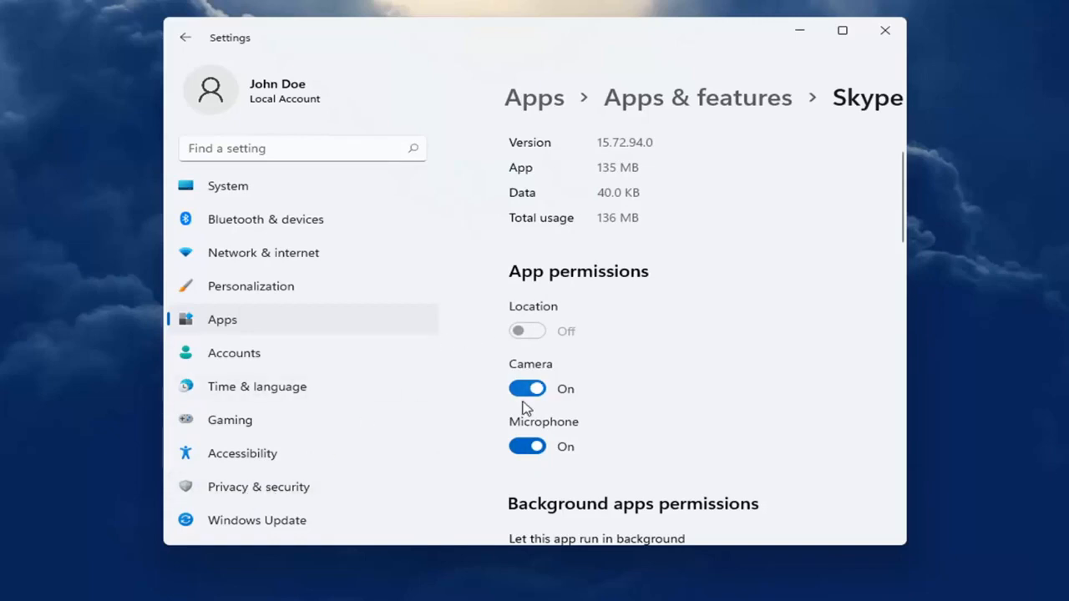